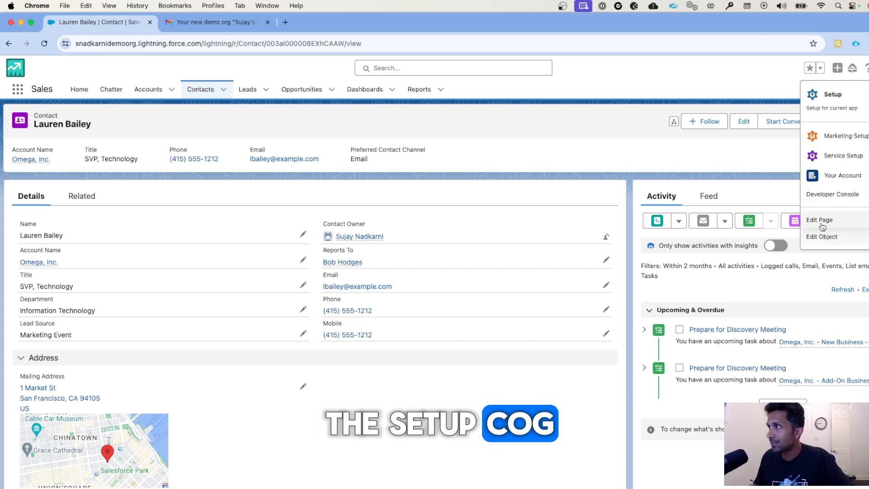
click(820, 220)
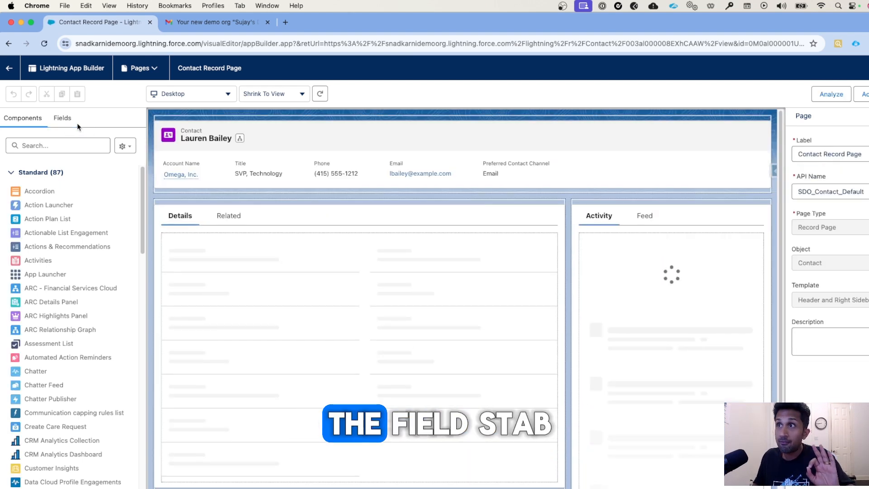
- Add an empty two-column Field Section at the top of the Details tab, dismissing the insertion-point warning
click(63, 117)
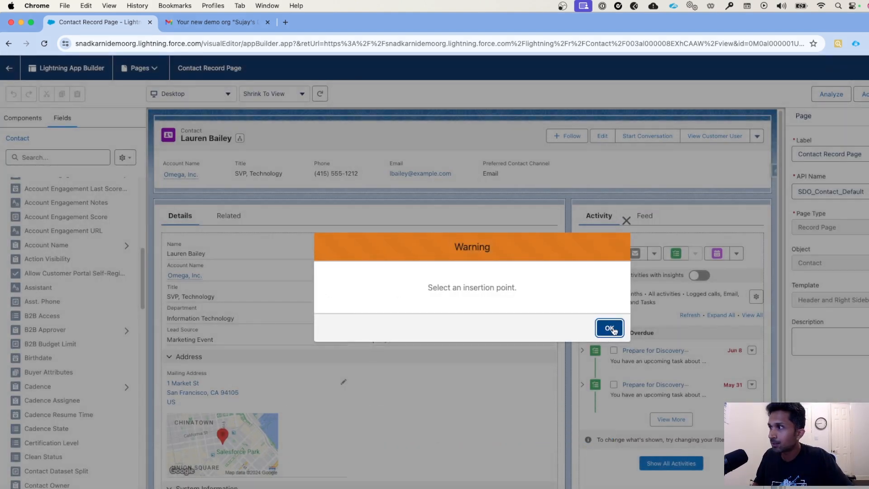
click(608, 328)
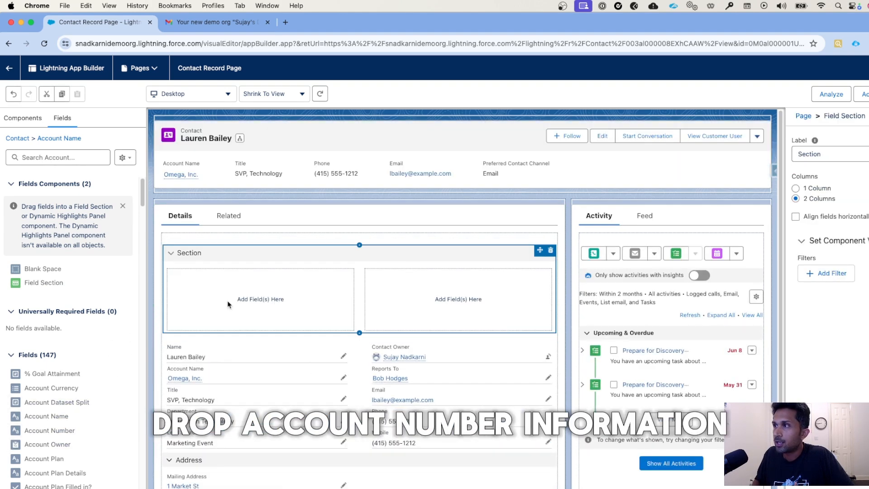
- Place the related Account's Account Number field in the new section's left column
drag(49, 430, 260, 287)
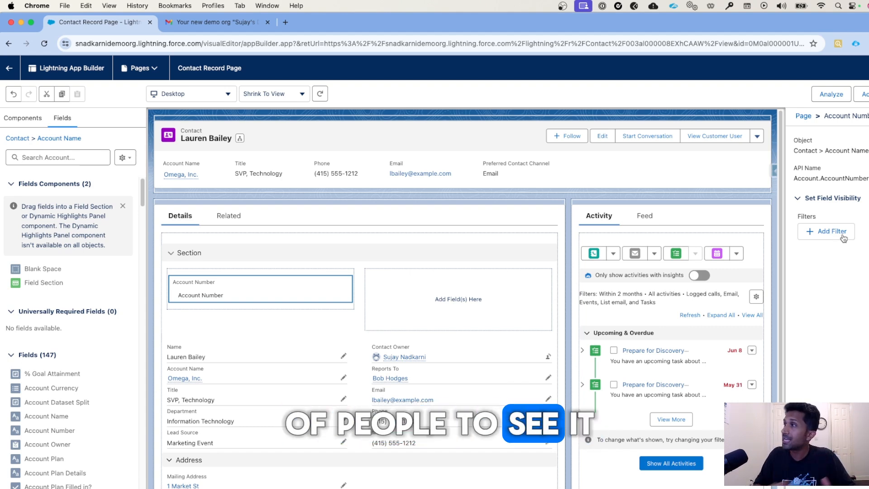
- Add a Record Field visibility filter on Account Number: Department Equal 'MArketing'
click(829, 230)
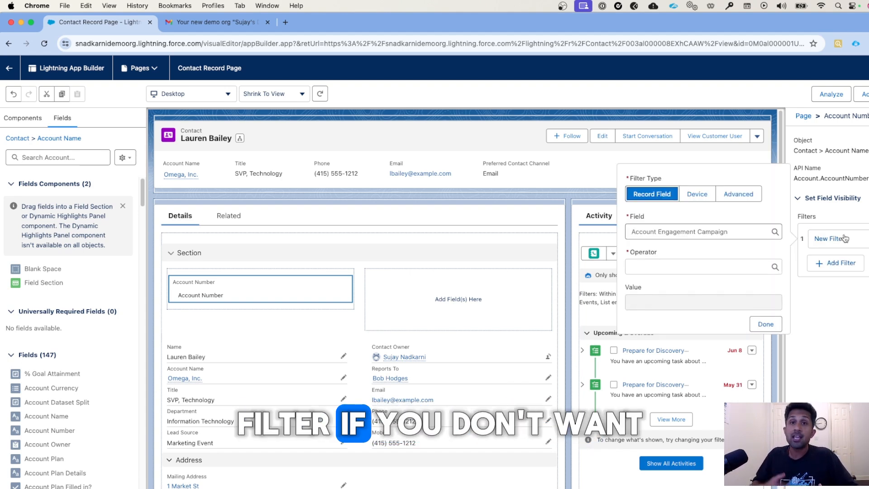
click(702, 266)
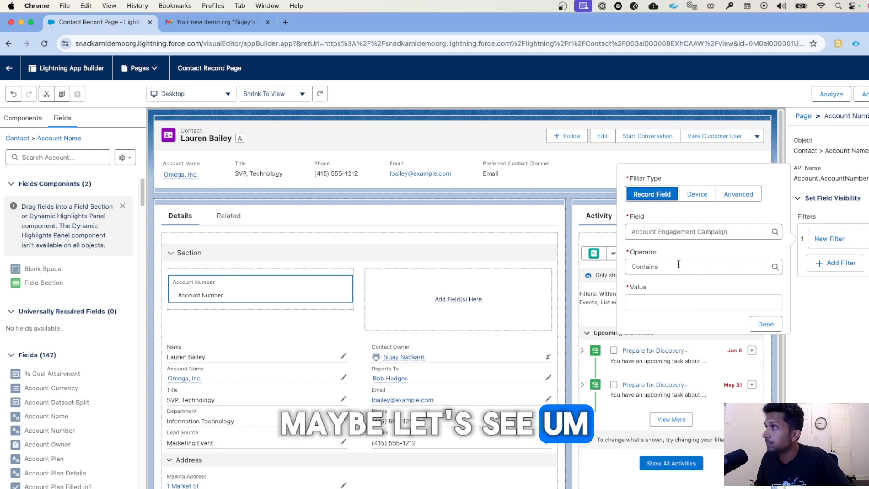
click(702, 230)
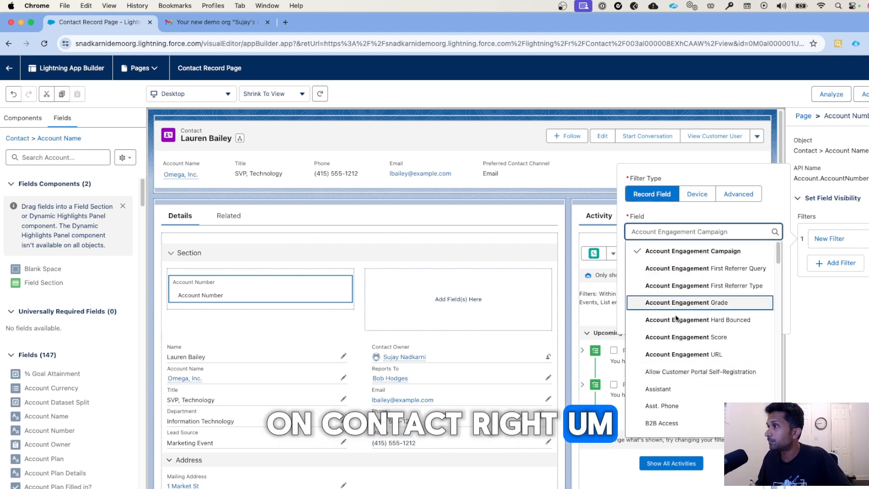
click(685, 302)
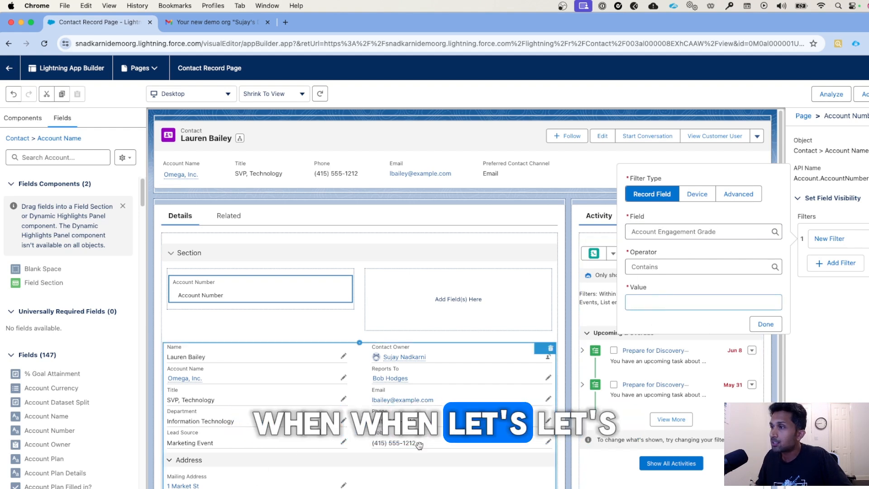
scroll(down, 3)
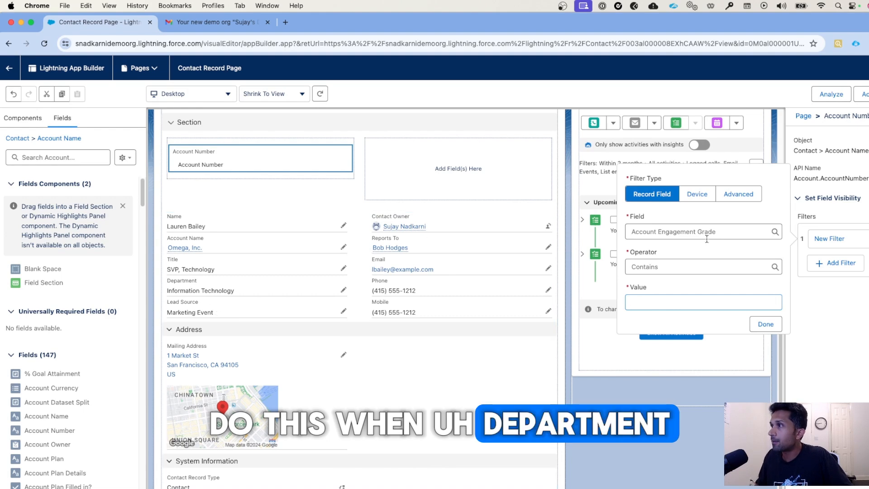
click(700, 231)
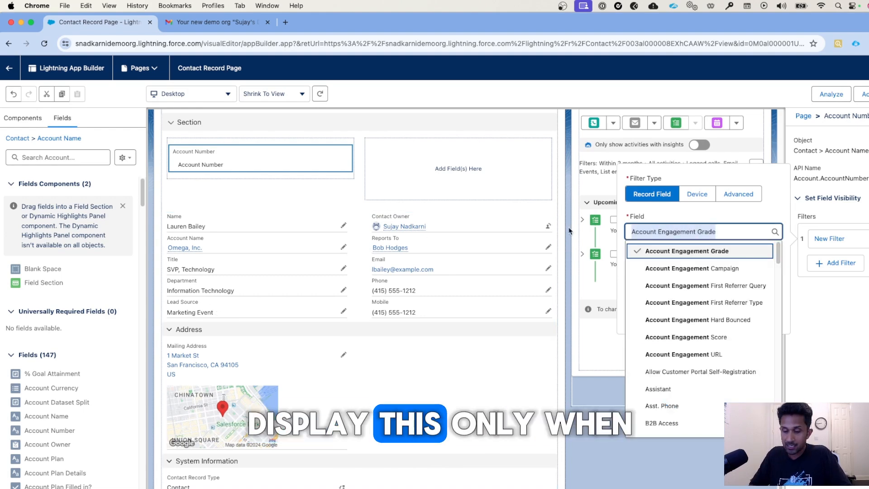
text(Depart)
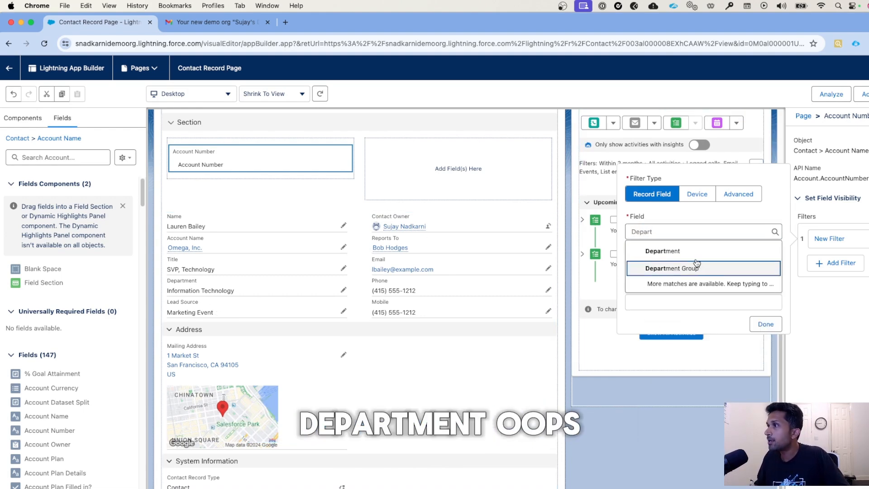
click(661, 250)
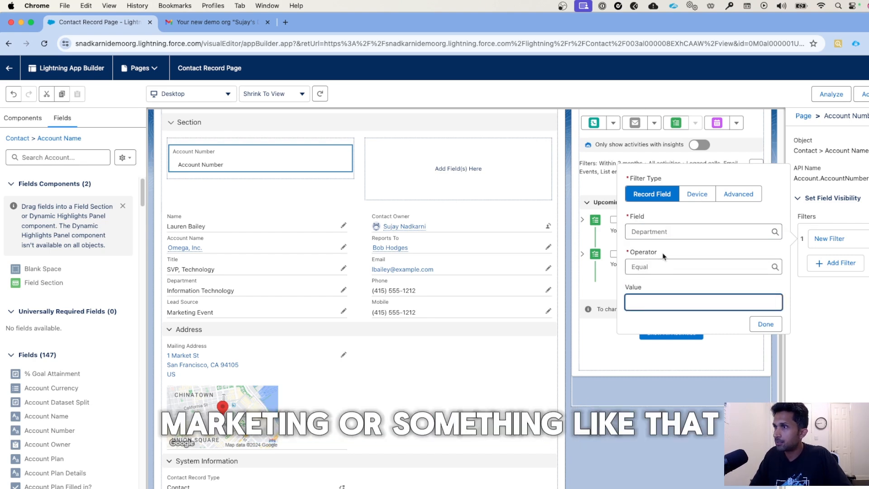
text(MArketing)
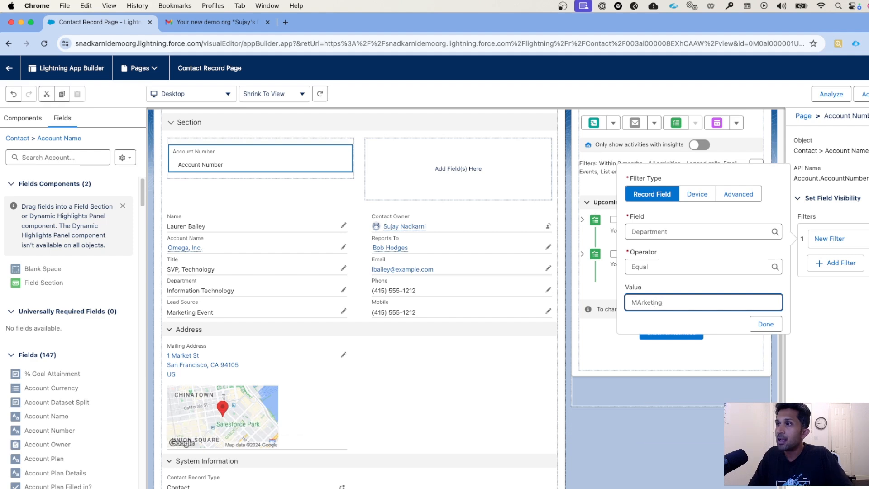